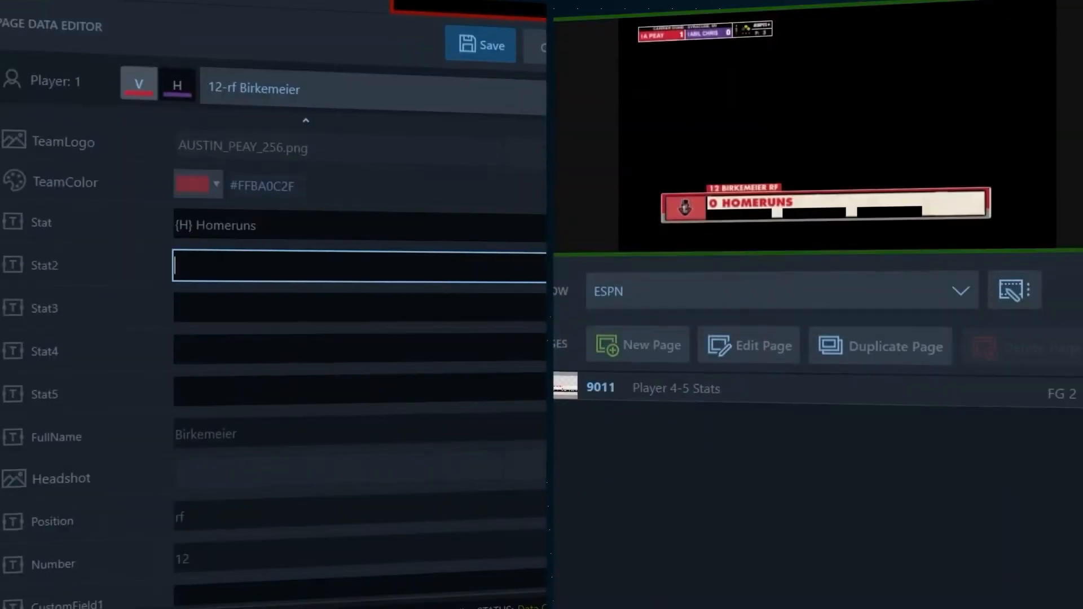
text({RBI} RBI)
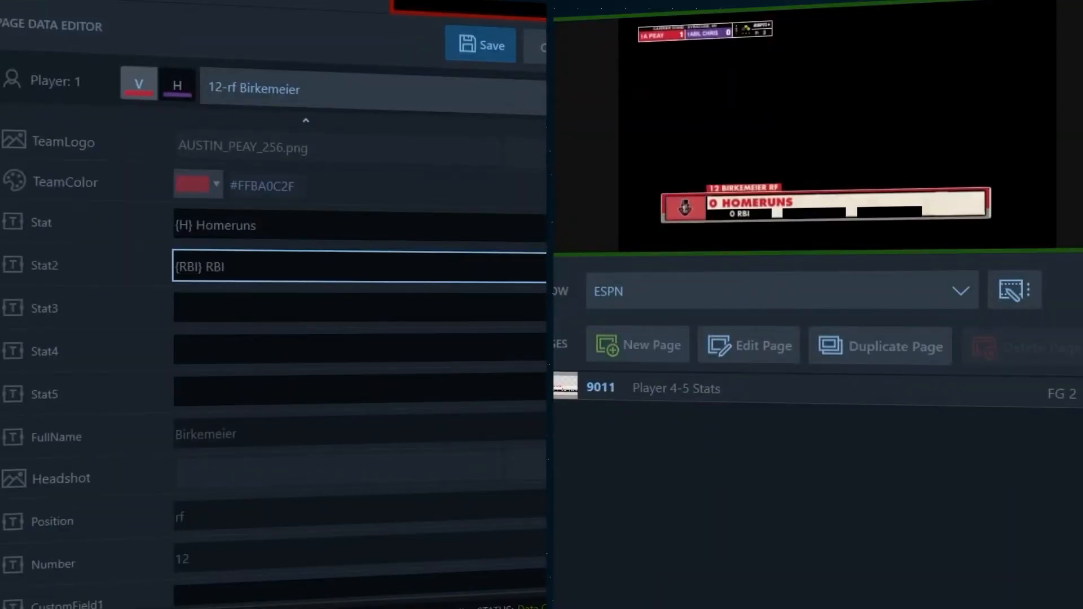